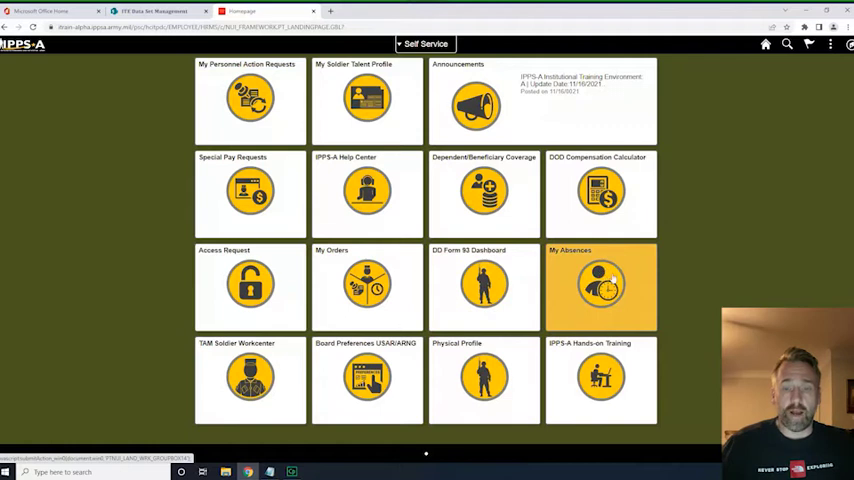
- From the My Absences tile, open Request Absence and list the absence type options
left_click(600, 287)
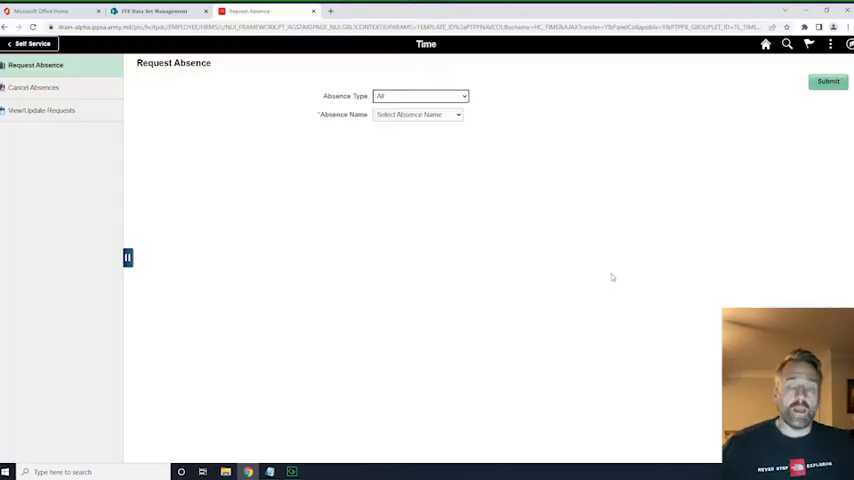
mouse_move(513, 93)
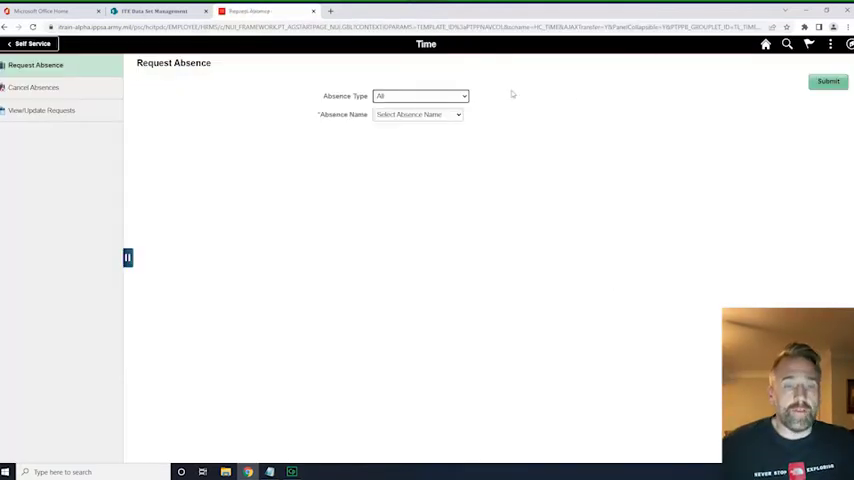
left_click(420, 96)
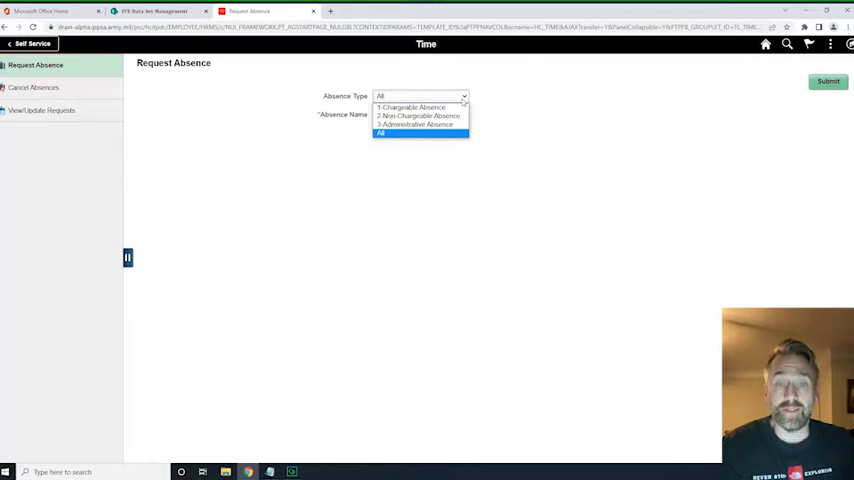
- Make the request a 1-Chargeable Absence named Absence and acknowledge the advance-absence notice
left_click(410, 107)
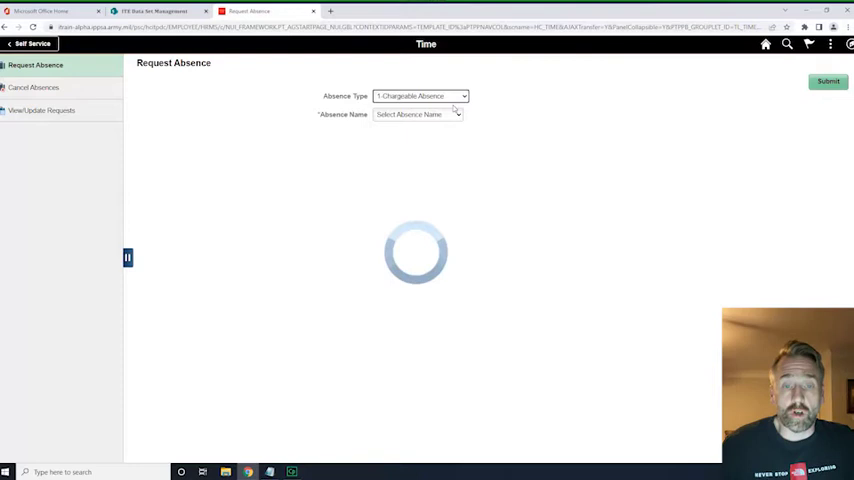
left_click(413, 114)
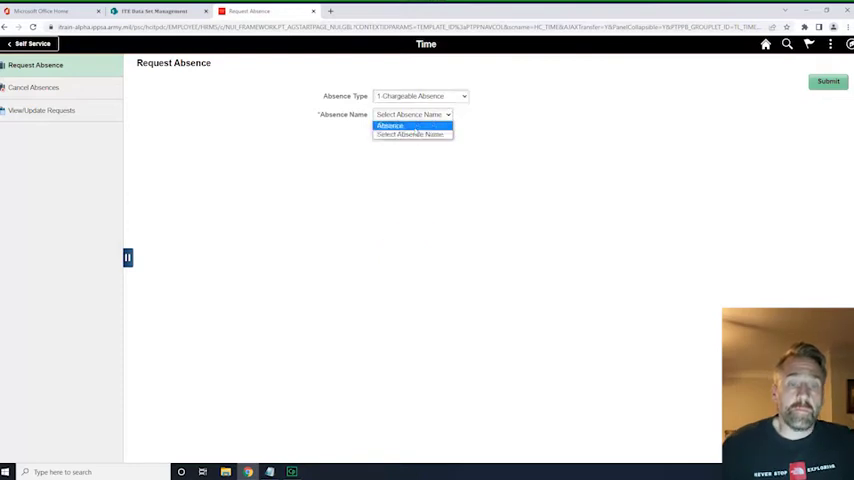
left_click(389, 125)
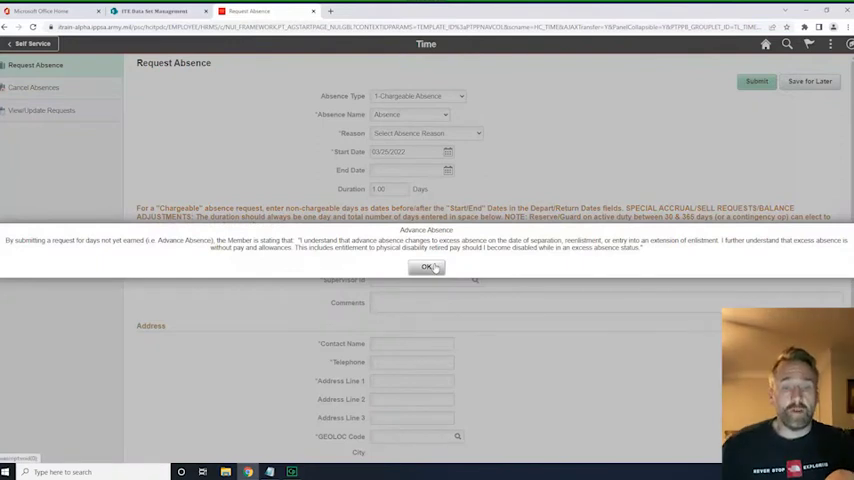
left_click(427, 267)
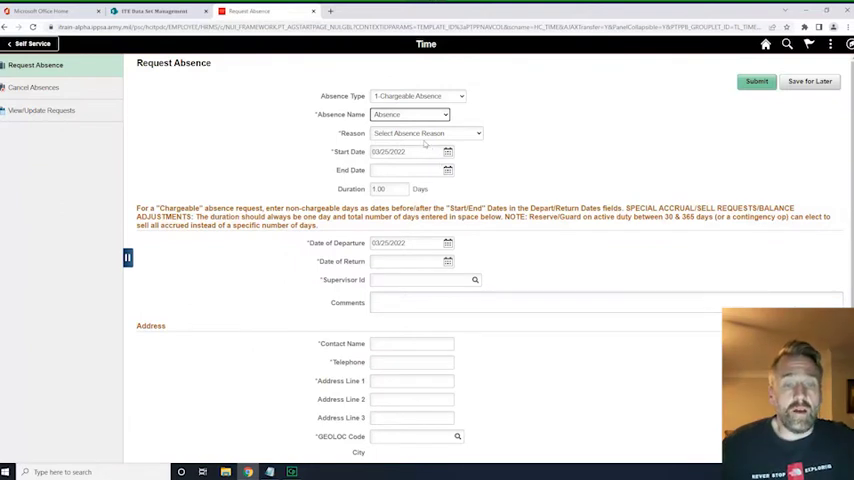
left_click(426, 133)
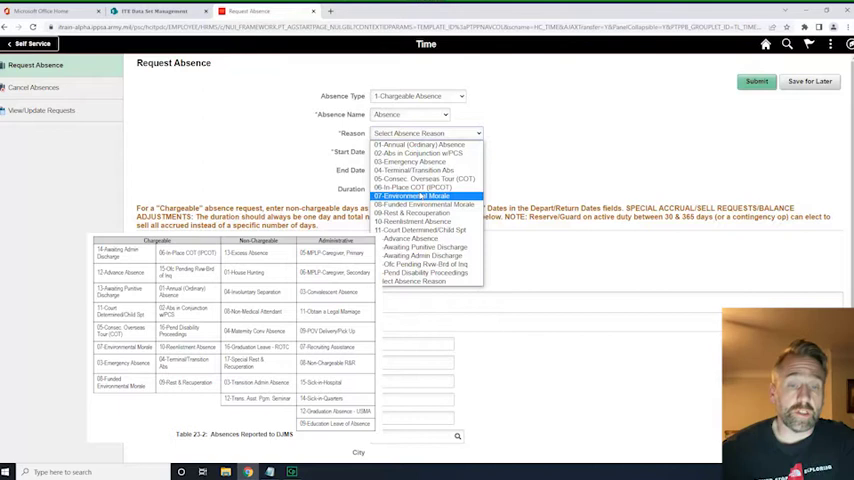
- Set reason 01-Annual (Ordinary) Absence, starting March 28 and ending April 1, 2022
left_click(419, 145)
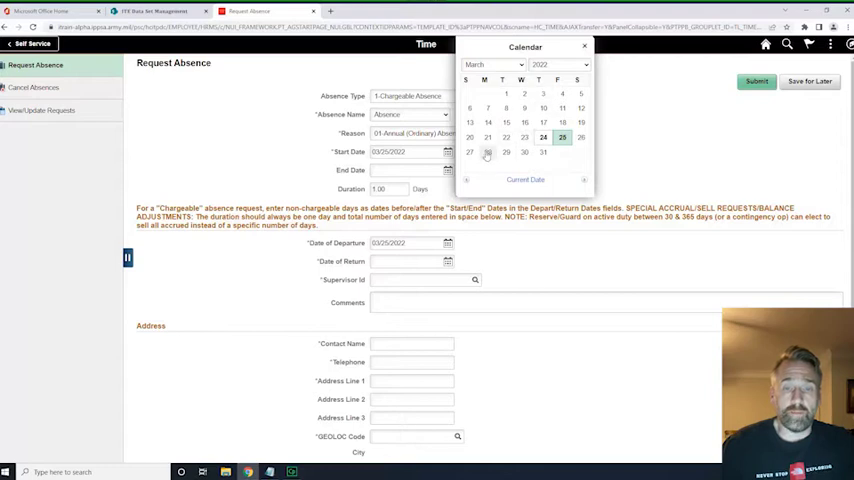
left_click(488, 152)
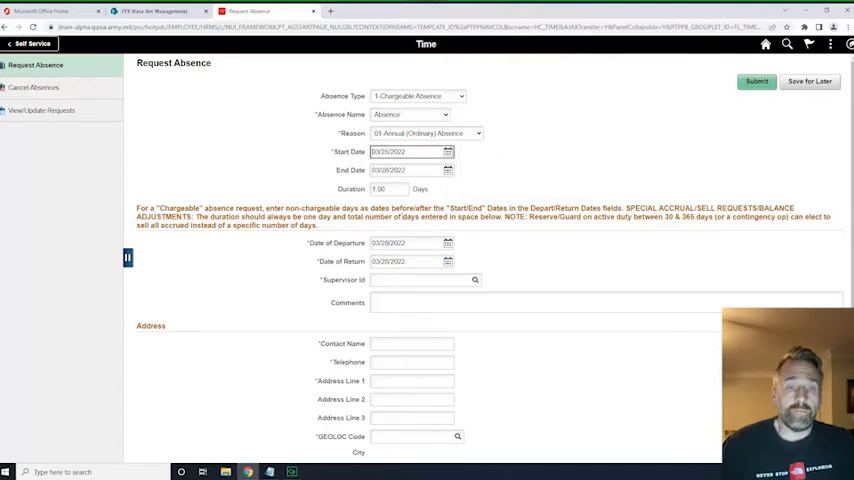
left_click(447, 151)
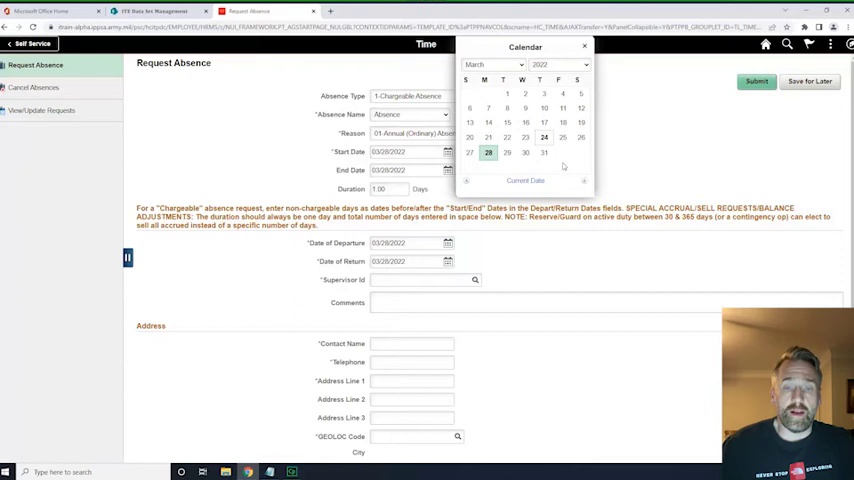
left_click(490, 64)
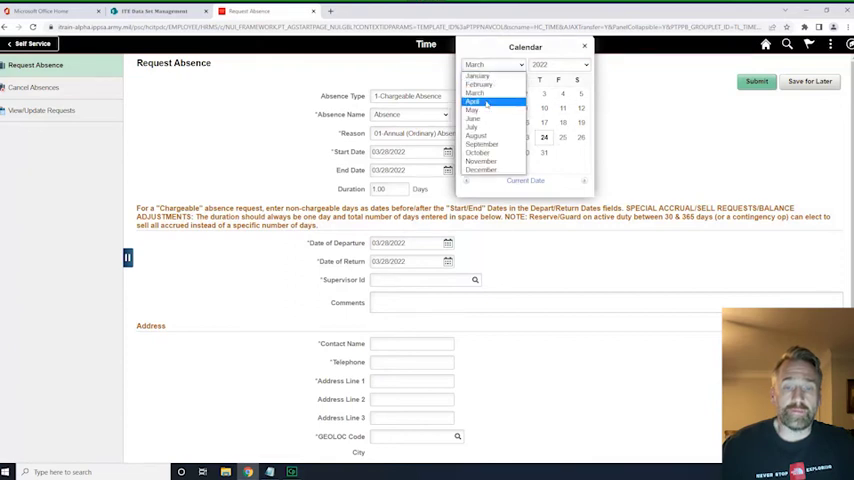
left_click(472, 100)
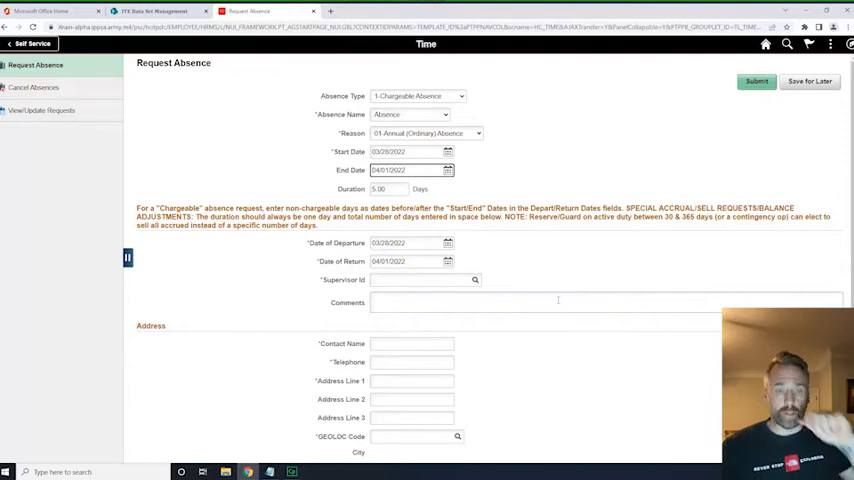
- Assign a supervisor to the request through the Supervisor Id lookup
scroll("down", 3)
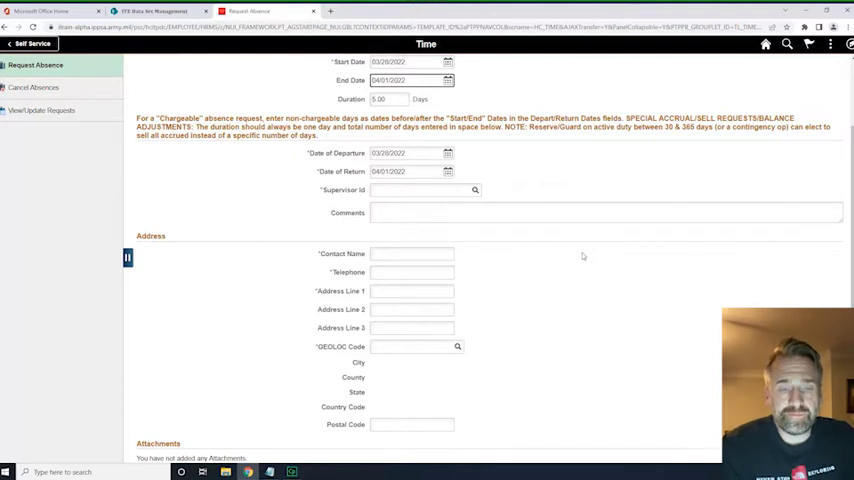
mouse_move(586, 255)
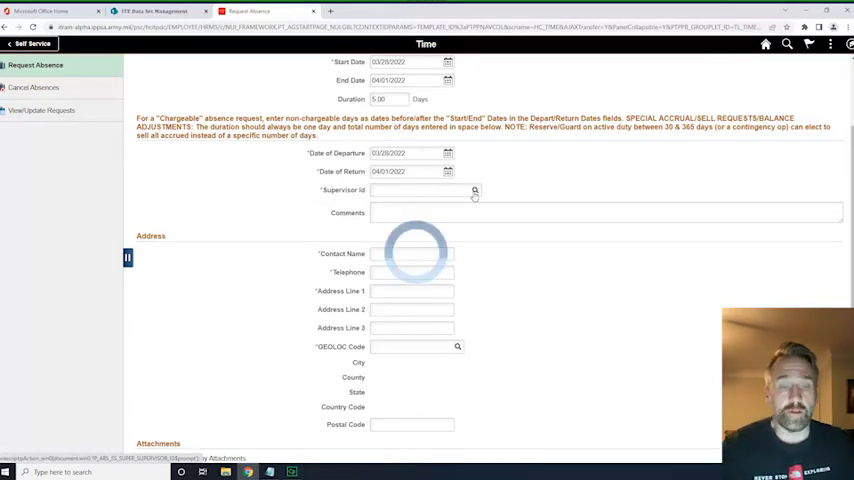
left_click(475, 190)
type("Rest leave for wife's bi")
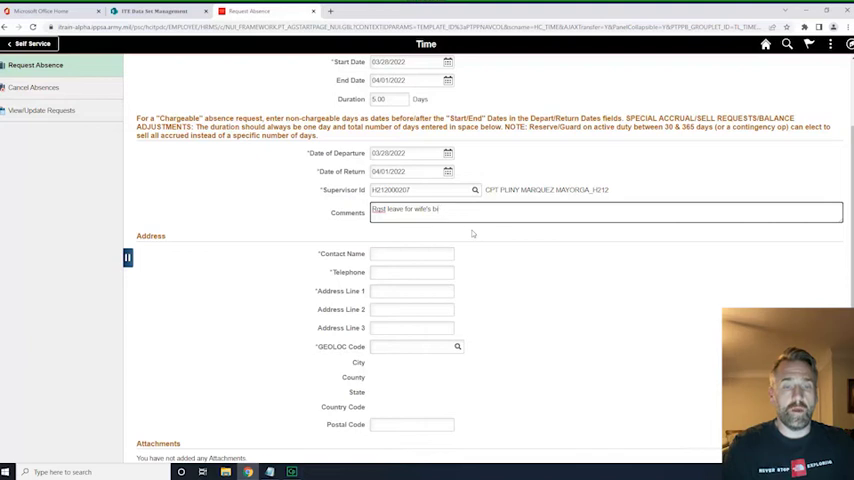
- Finish the comment so it reads 'Rest leave for wife's birthday'
type("rthday")
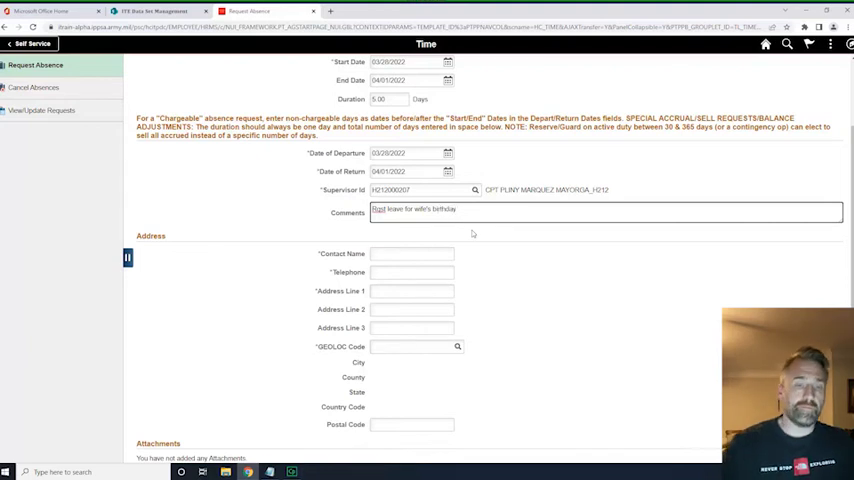
scroll("down", 3)
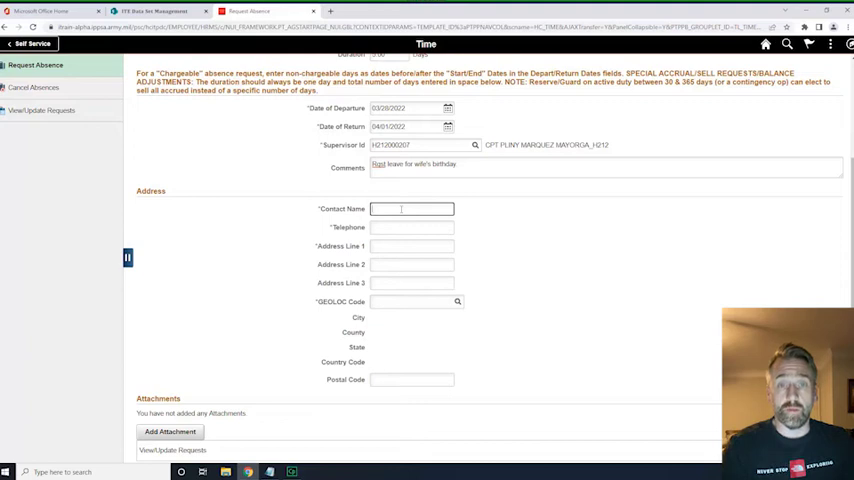
- Enter contact Mrs. Jones, telephone 80388, and address line 1 starting 1234
type("Mi")
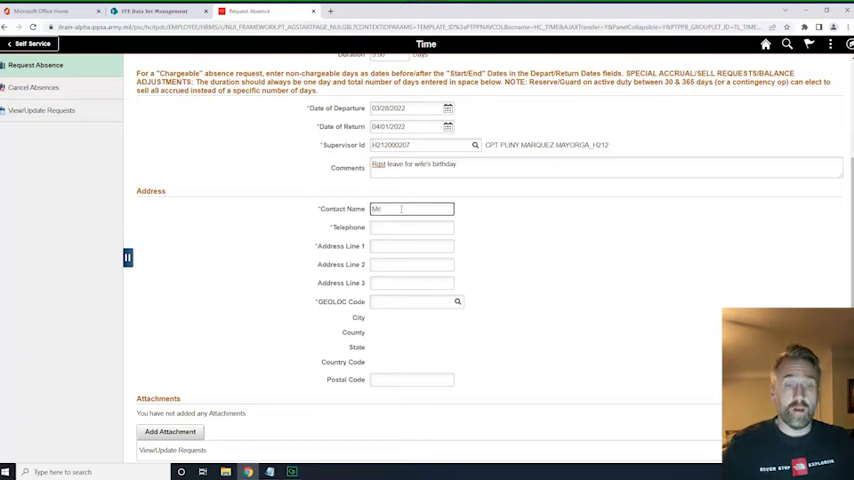
type("Mrs. Jones and Me")
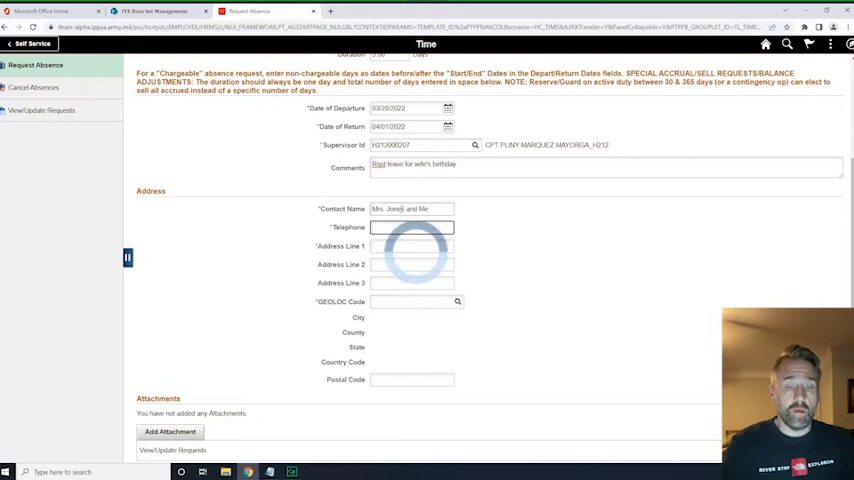
type("80388")
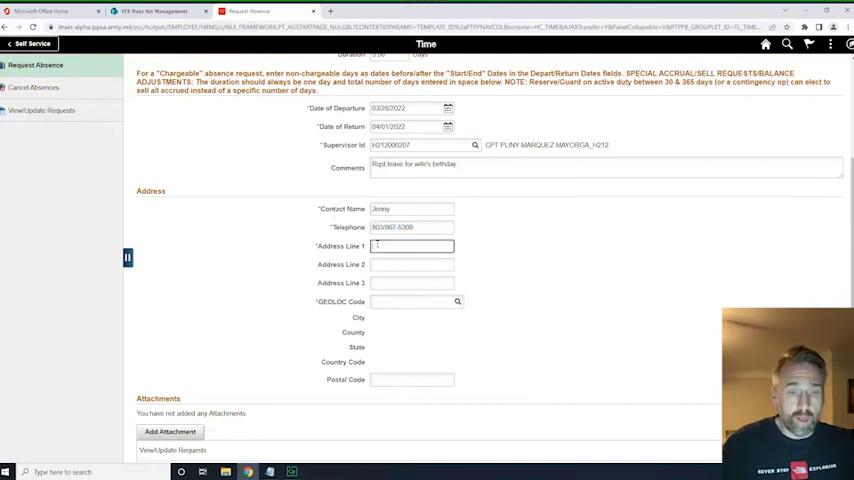
type("1234 Somewhere St")
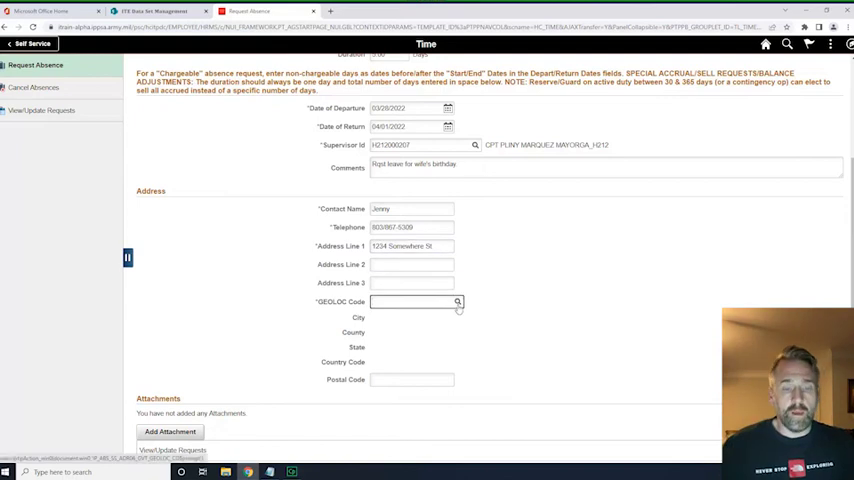
left_click(457, 301)
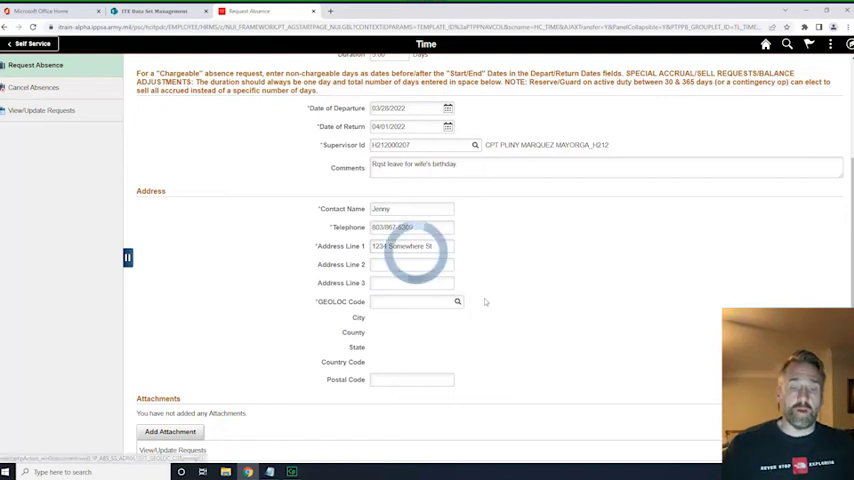
- Search the GEOLOC lookup by state NY to pick Cayuga's code 360000011
left_click(457, 301)
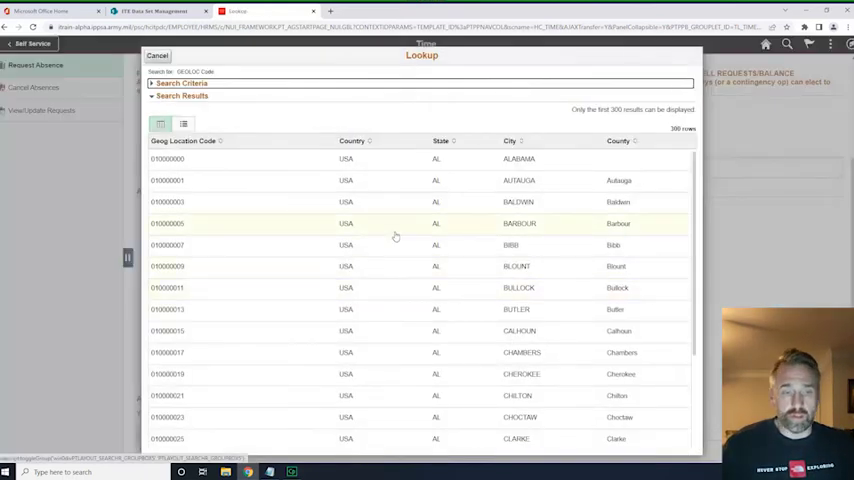
left_click(400, 223)
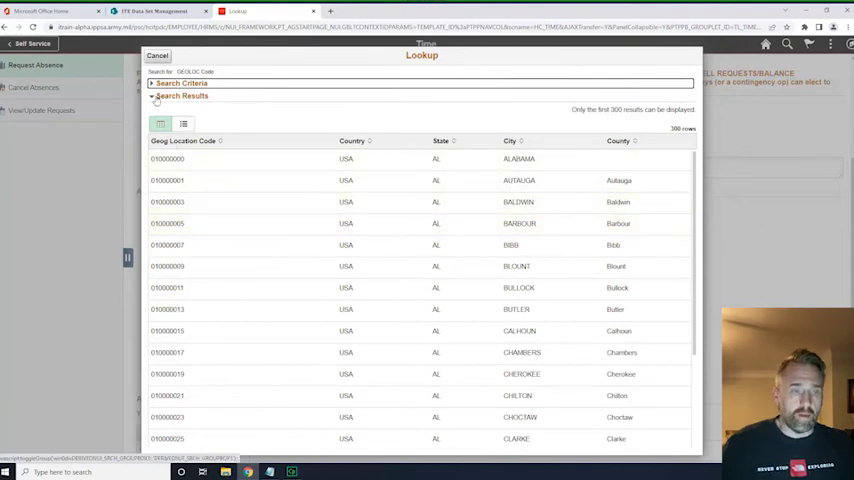
left_click(152, 83)
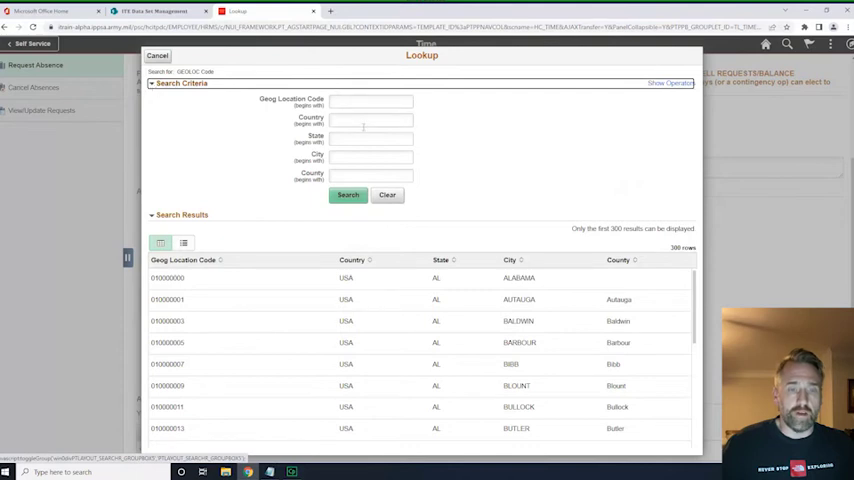
type("N")
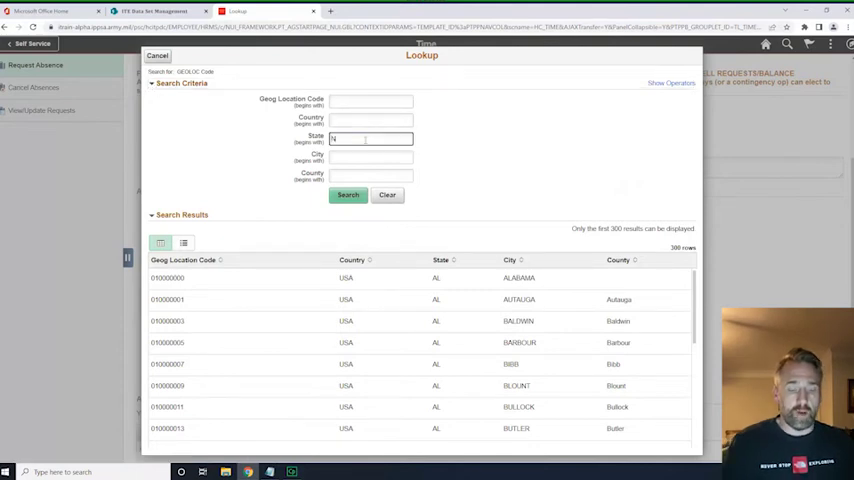
type("Y")
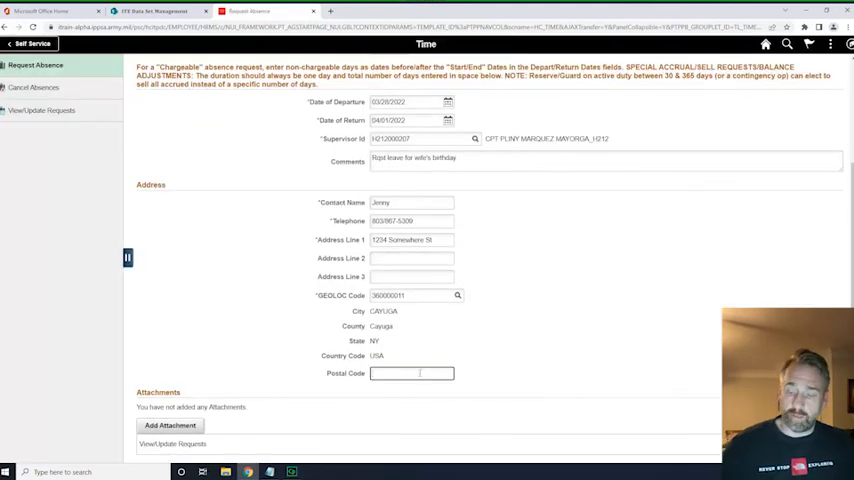
- Enter 12345 as the postal code
type("12345")
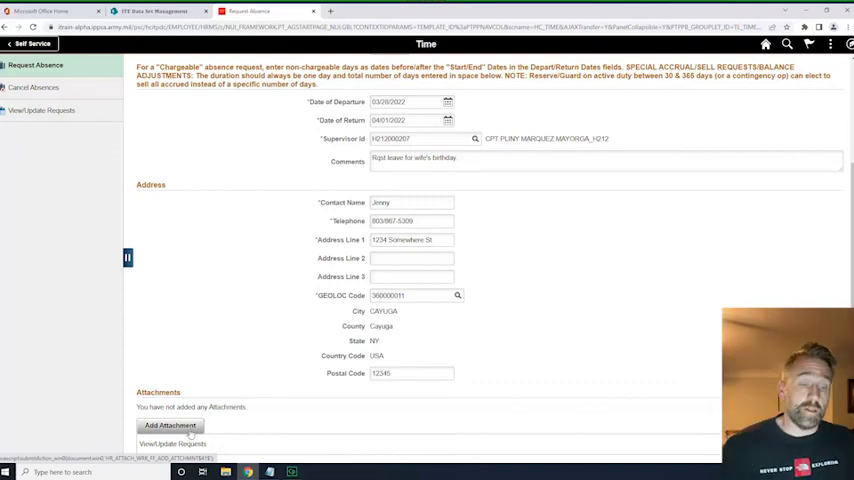
- Upload A_CO_LEAVE_RQST.pdf from My Device and describe it as 'CO LV RQST FORM'
left_click(170, 425)
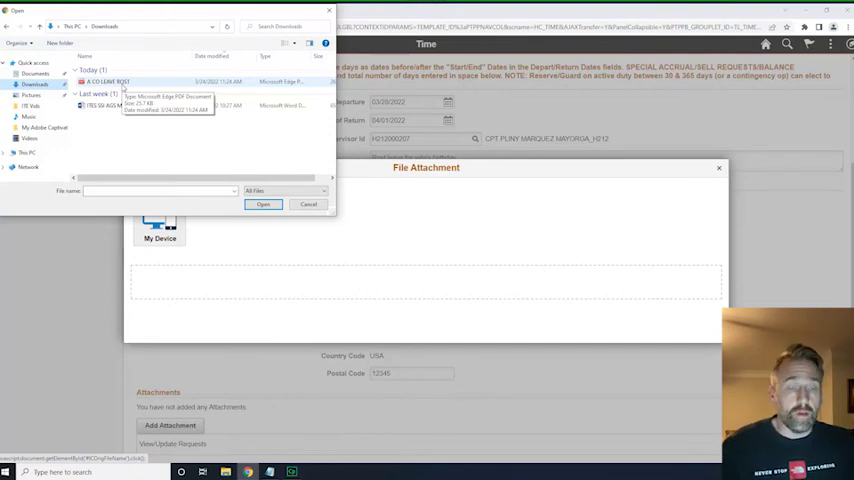
left_click(108, 81)
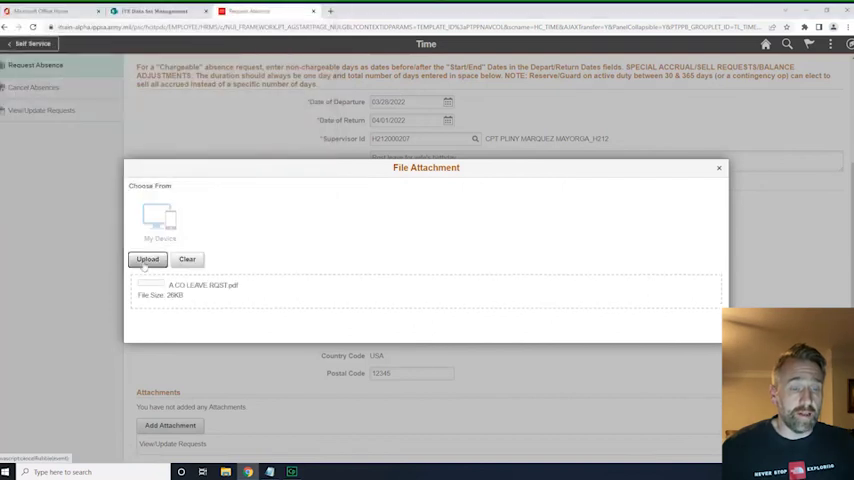
left_click(147, 260)
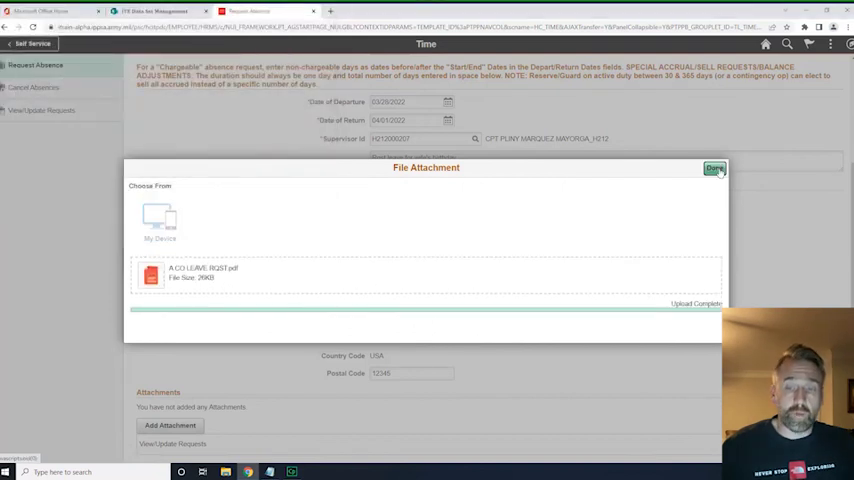
left_click(714, 168)
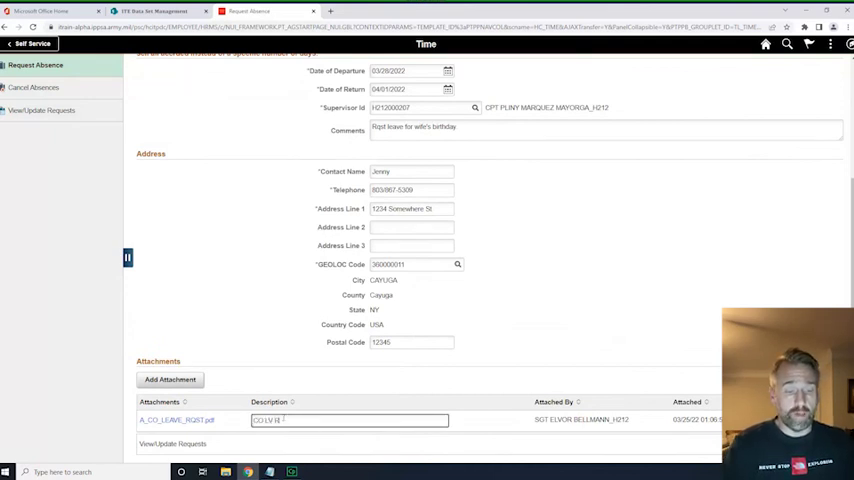
type("CO LV RQST FORM")
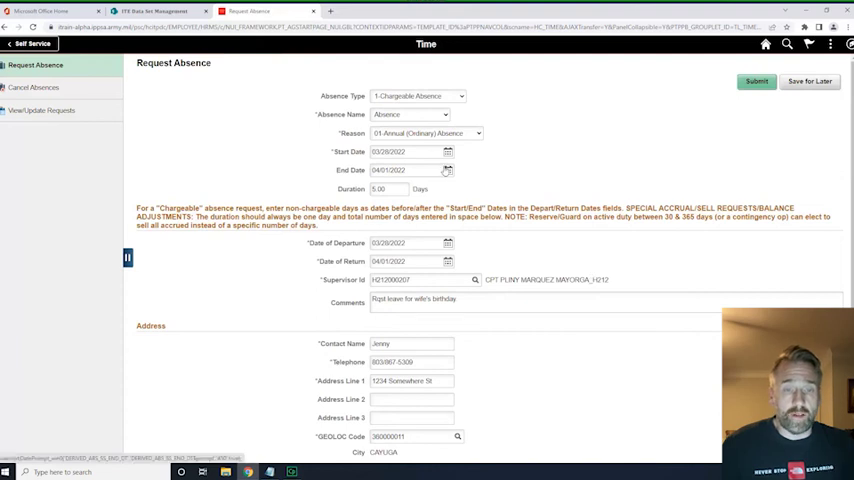
- Submit the completed absence request, bringing up the confirmation prompt
scroll("down", 3)
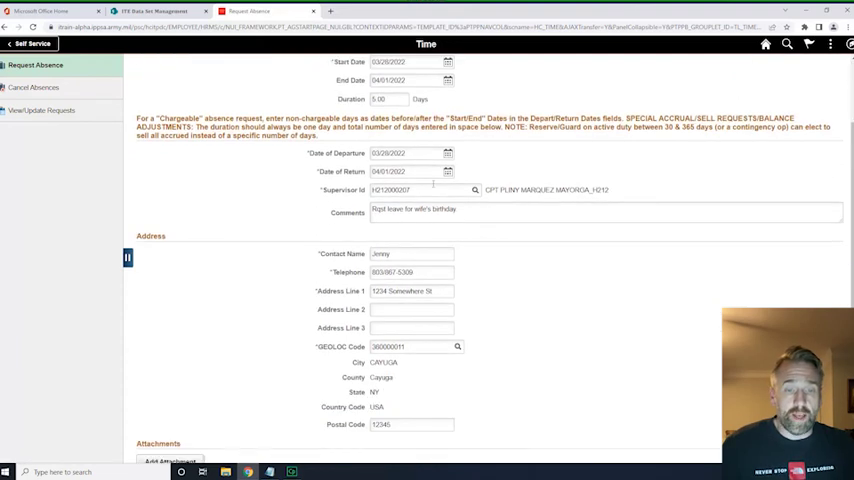
scroll("down", 3)
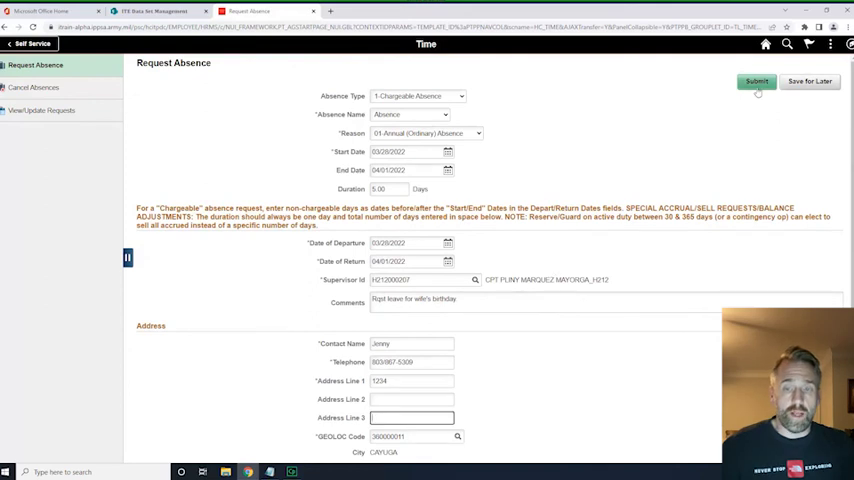
left_click(756, 81)
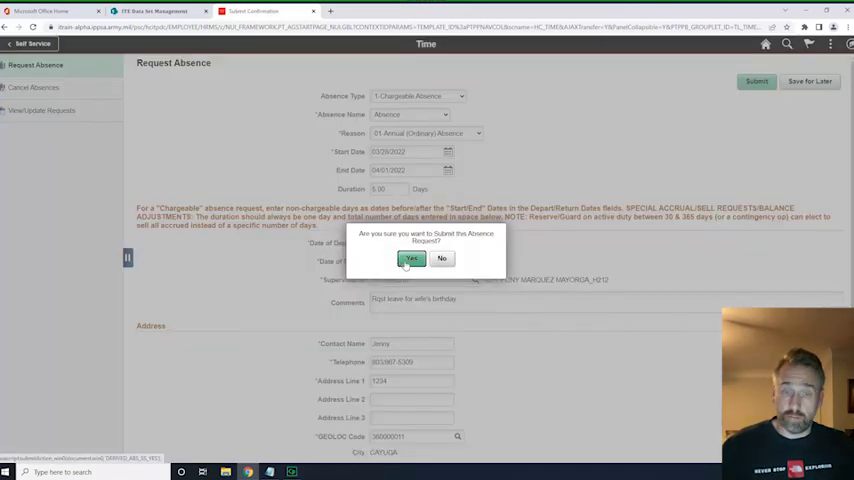
- Confirm Yes in the submission dialog so the annual leave request shows status Submitted
left_click(411, 258)
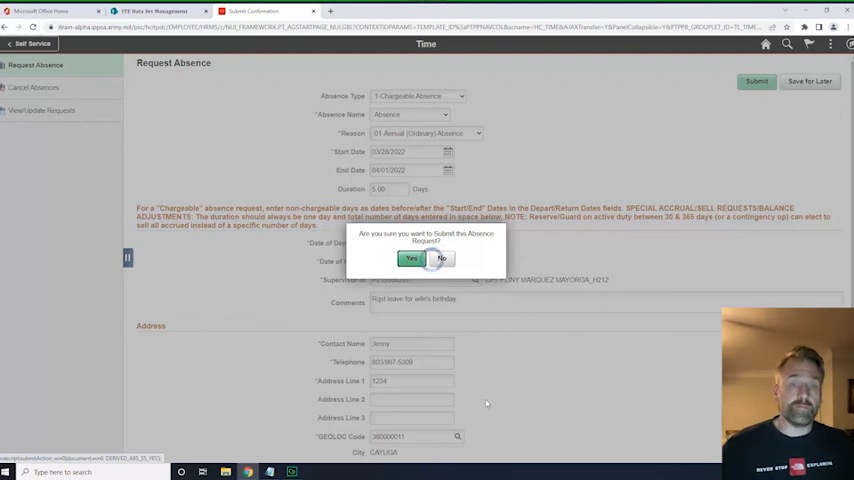
left_click(411, 258)
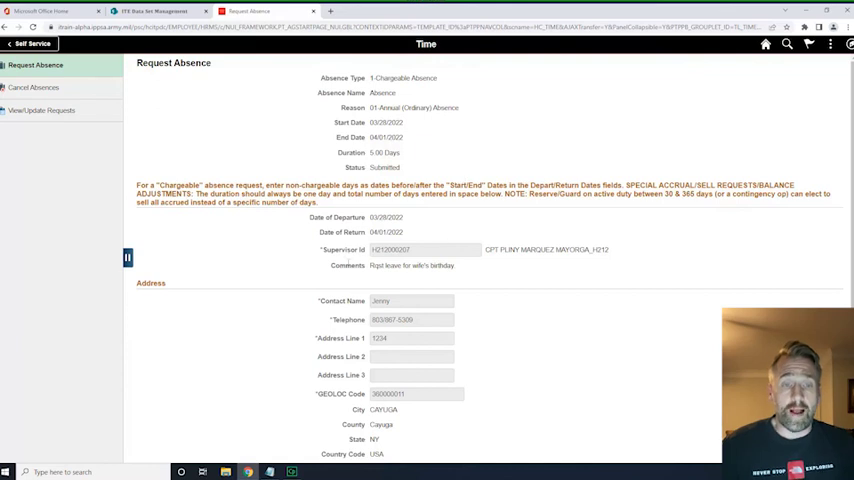
mouse_move(536, 259)
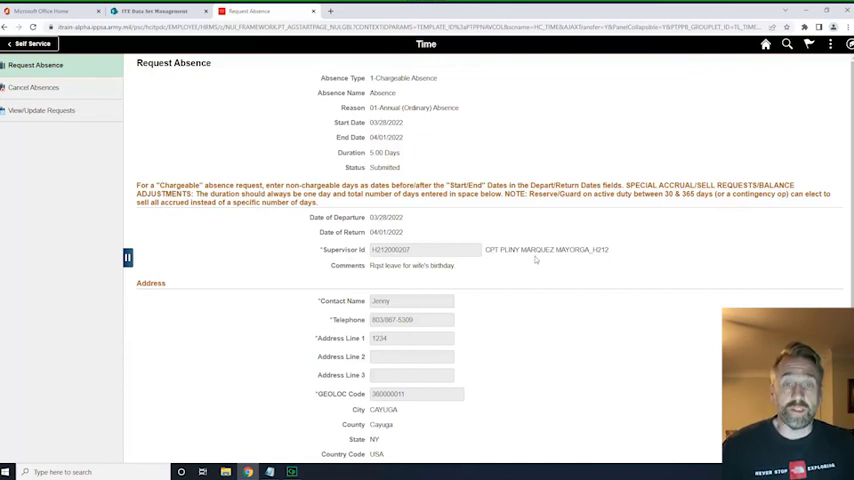